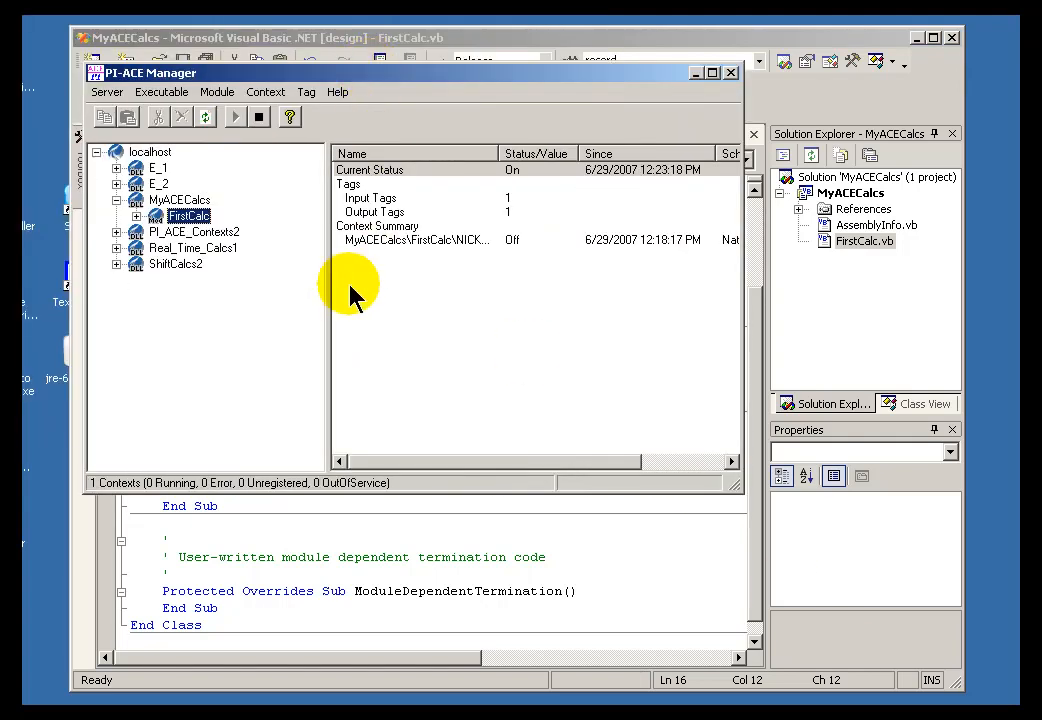
mouse_move(210, 200)
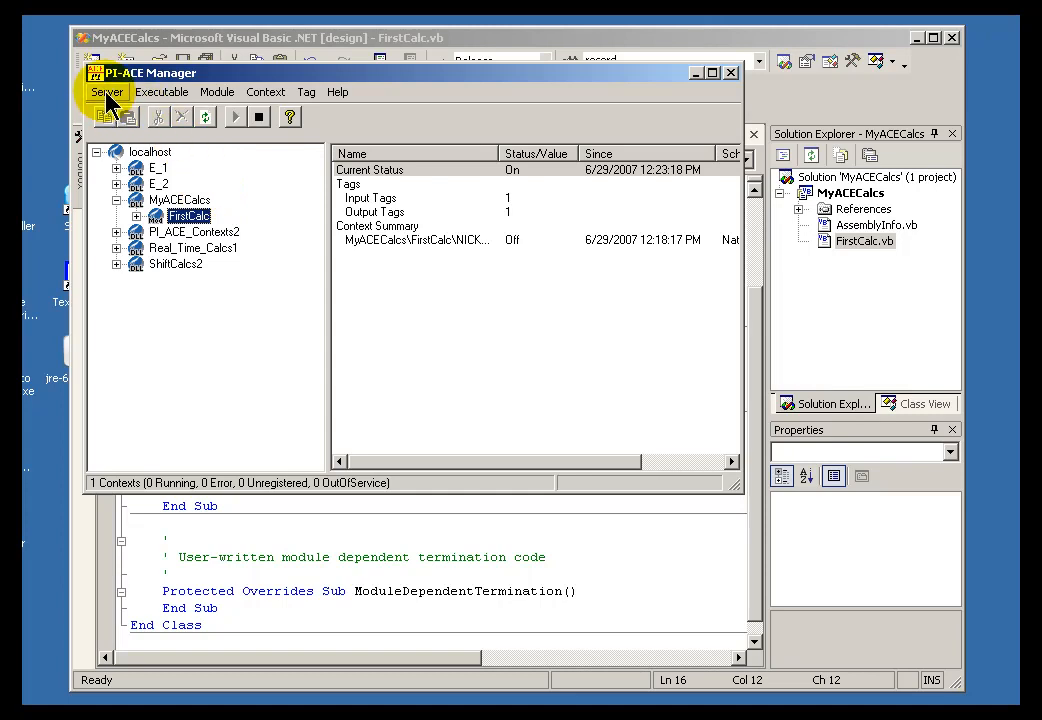
- Switch PI-ACE Manager to ACE 2.x calculations via Toggle ACE 1.x/2.x
click(107, 91)
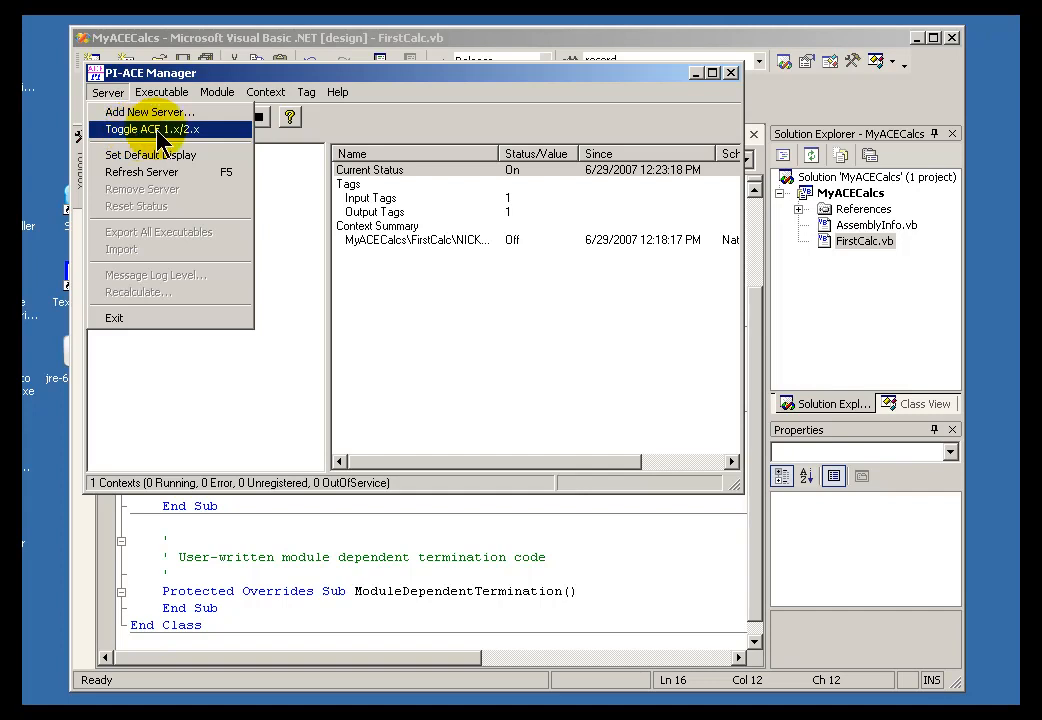
click(153, 130)
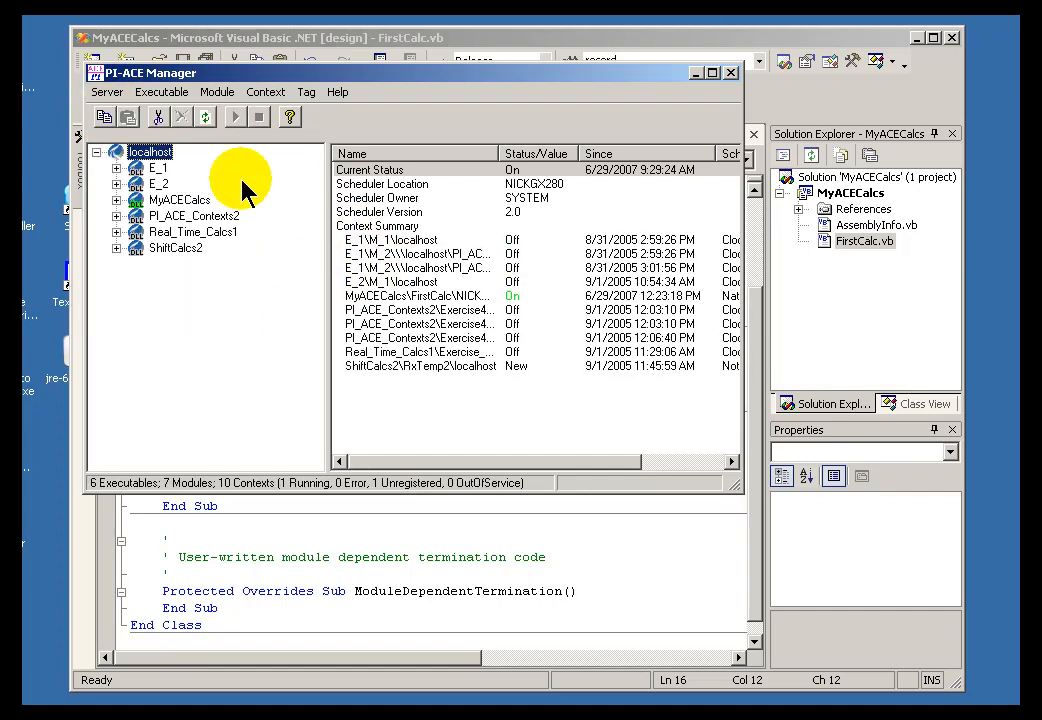
- Expand MyACECalcs to FirstCalc and confirm its running context is On
click(178, 199)
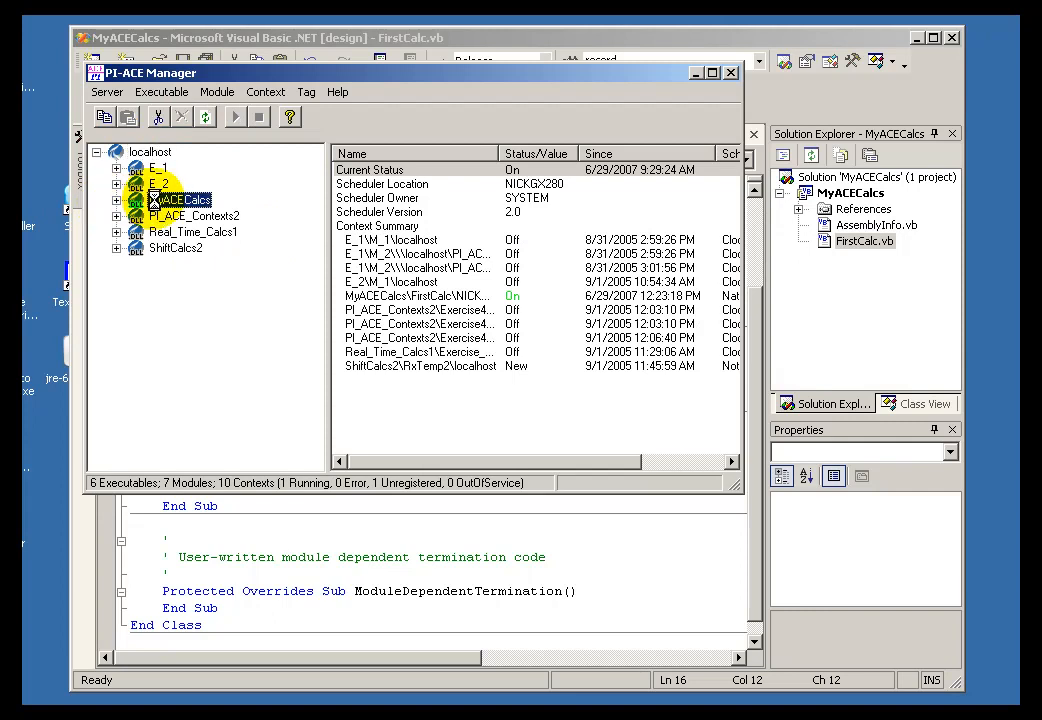
click(180, 199)
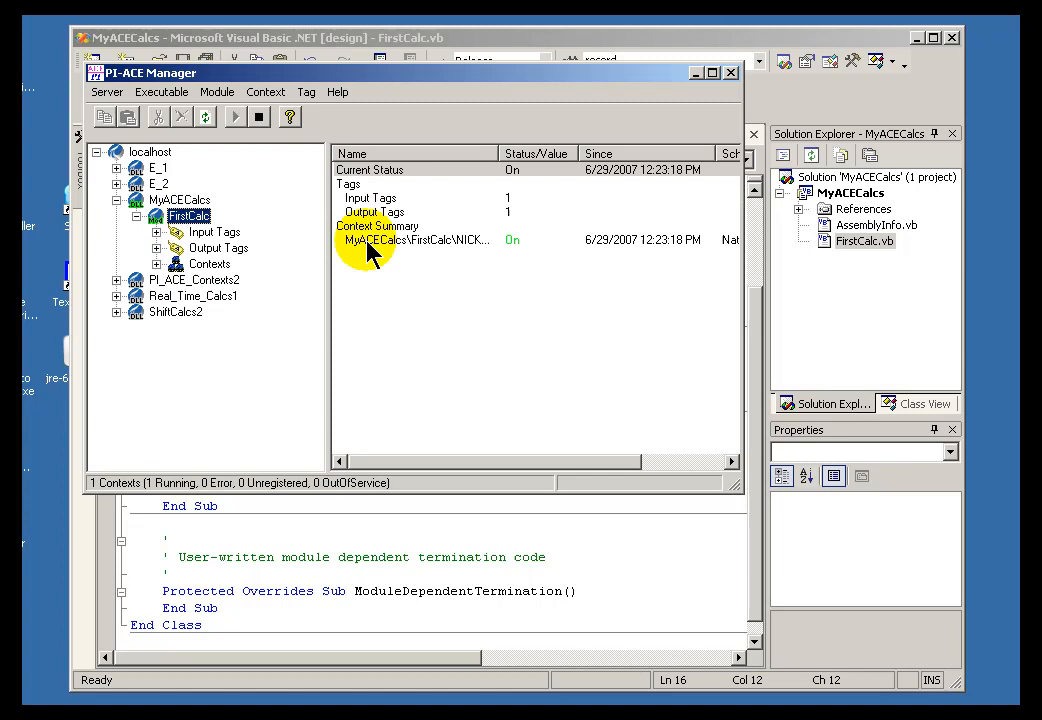
click(414, 239)
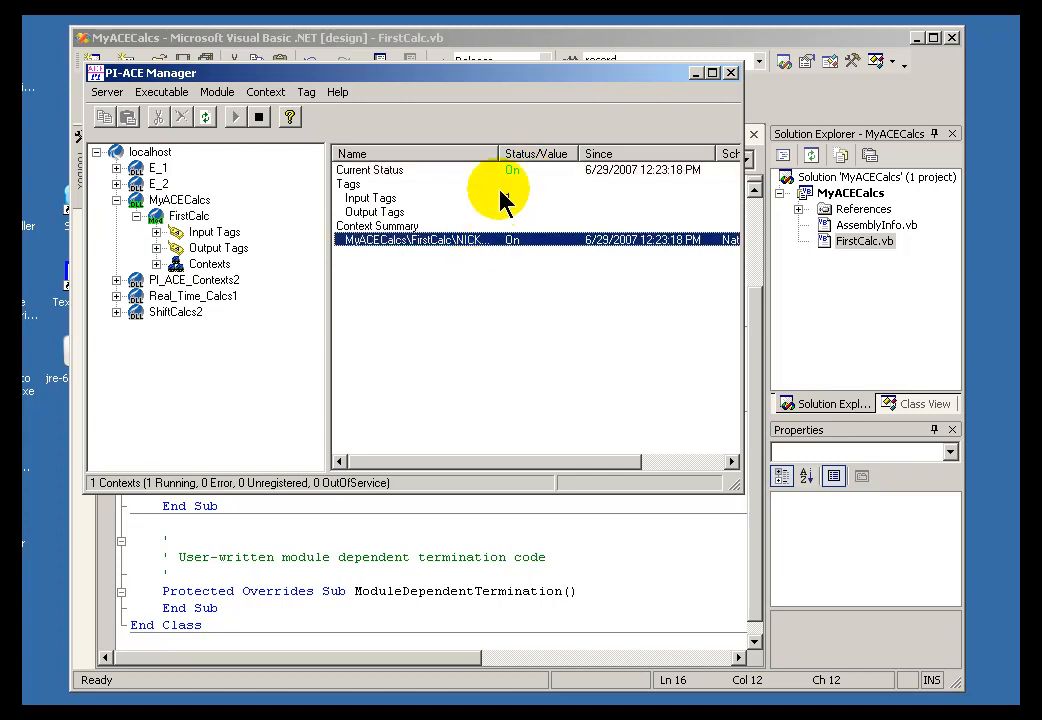
click(180, 199)
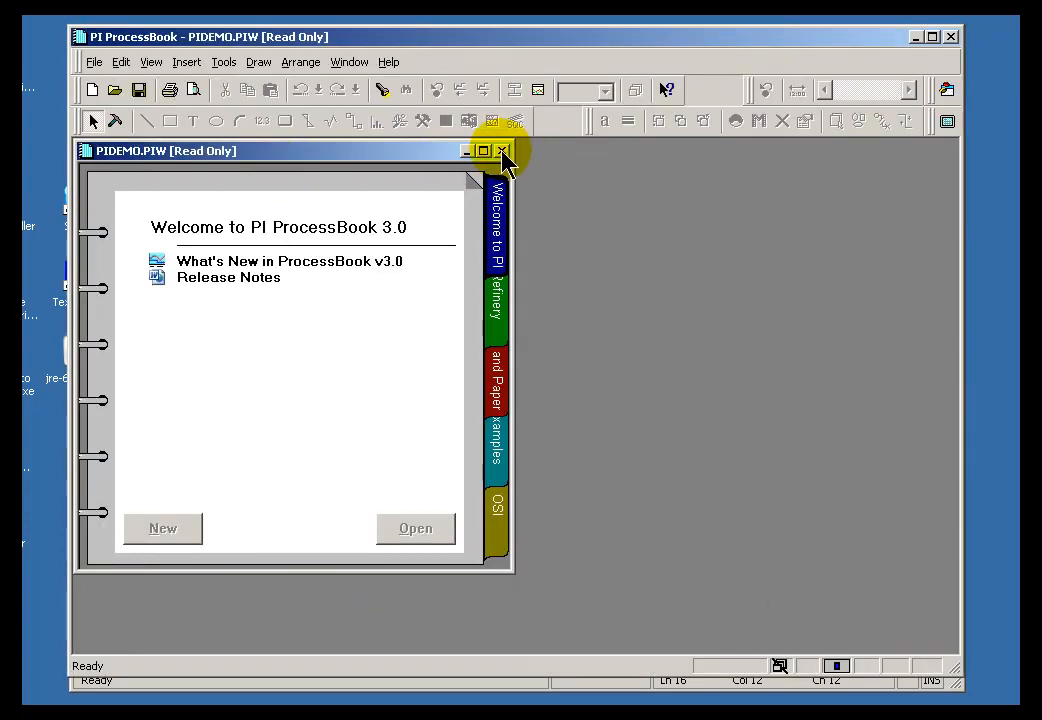
- Close PIDEMO, create the new ProcessBook display Display2, and start the Value tool
click(503, 151)
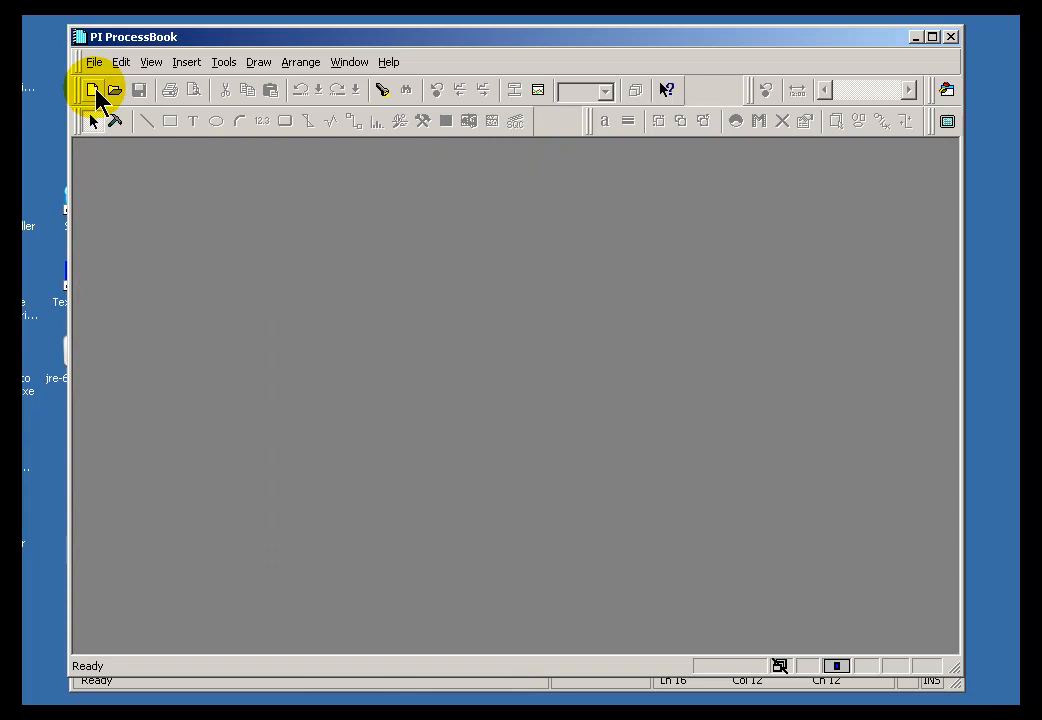
click(91, 90)
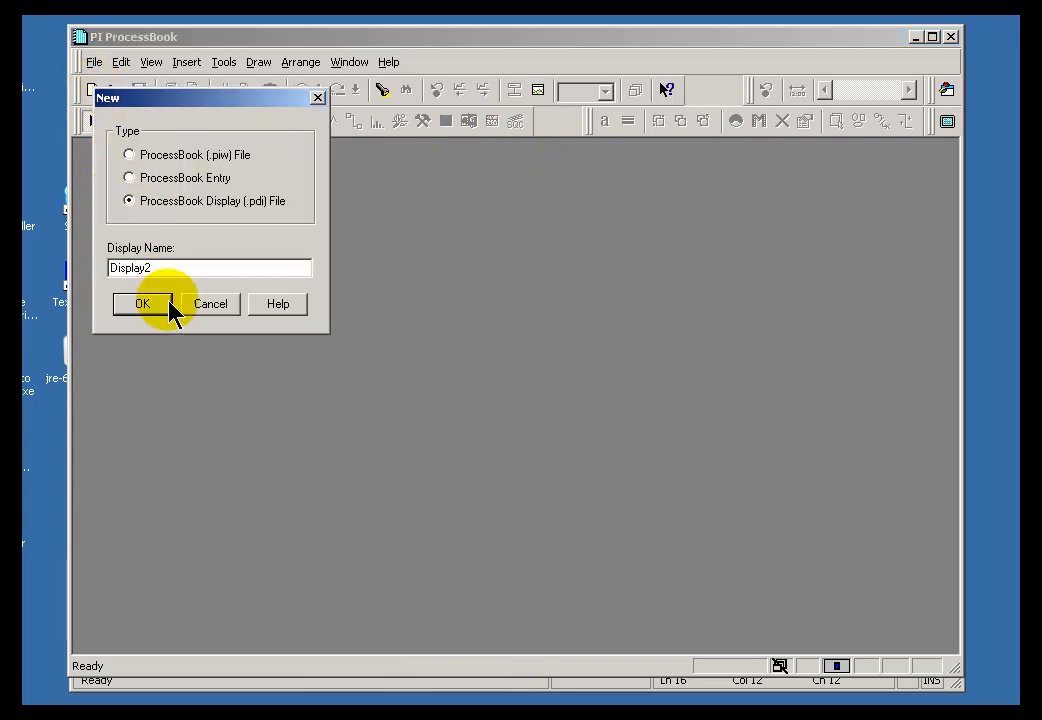
click(142, 303)
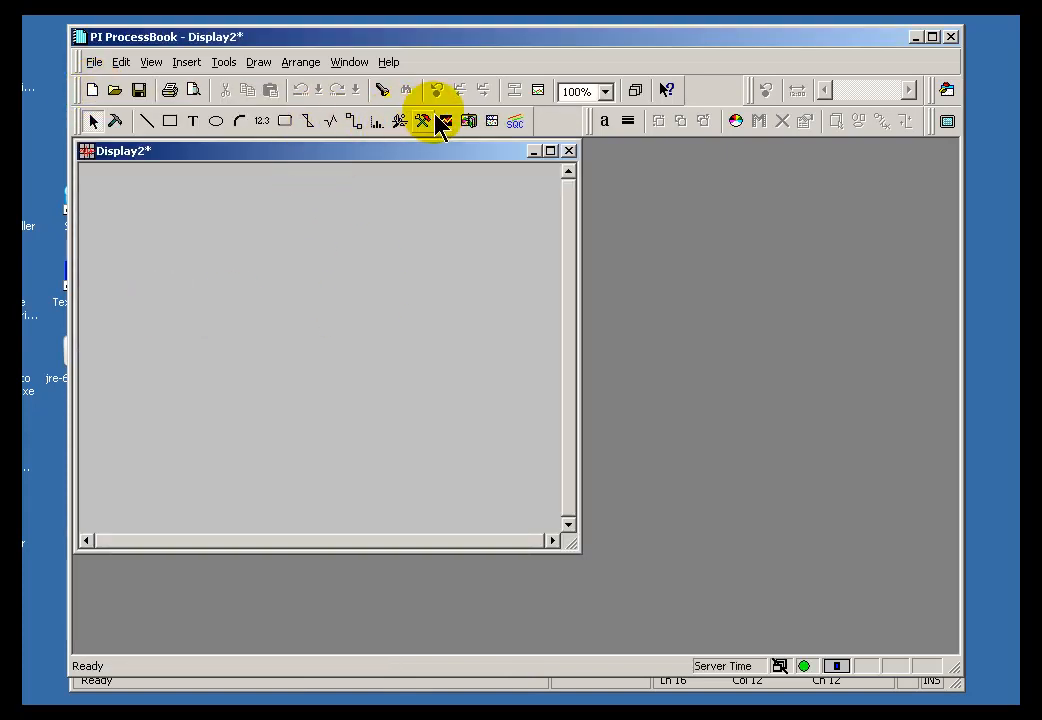
click(422, 121)
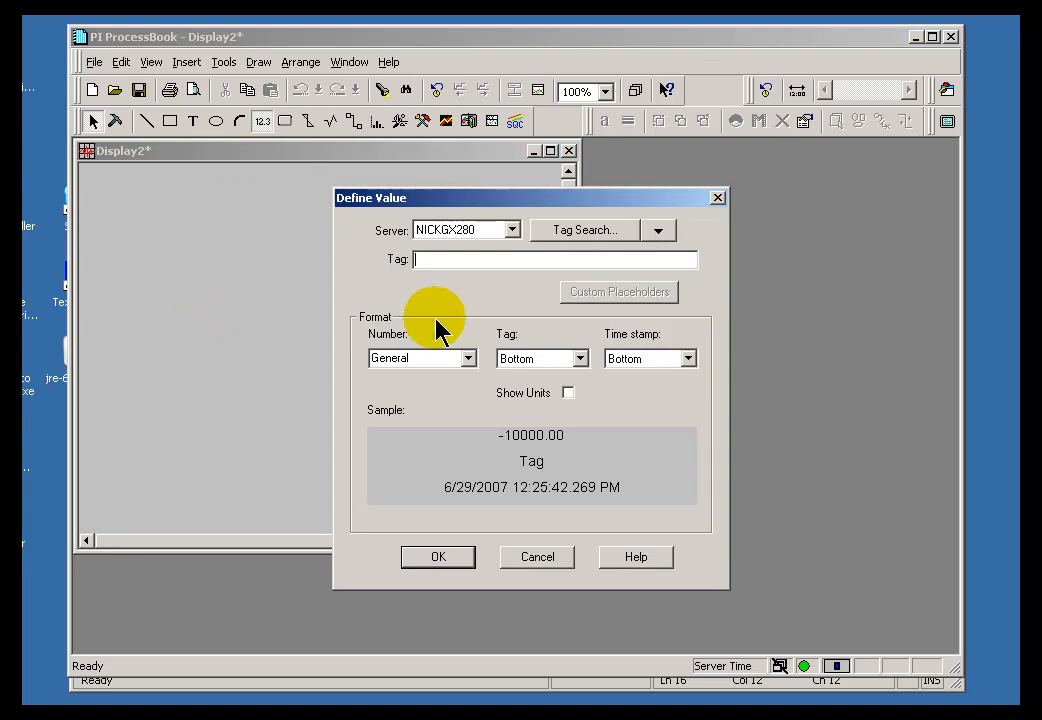
- Define a value for tag ba:temp.1_fh with tag name on top, timestamp at bottom
text(ba:temp.1_)
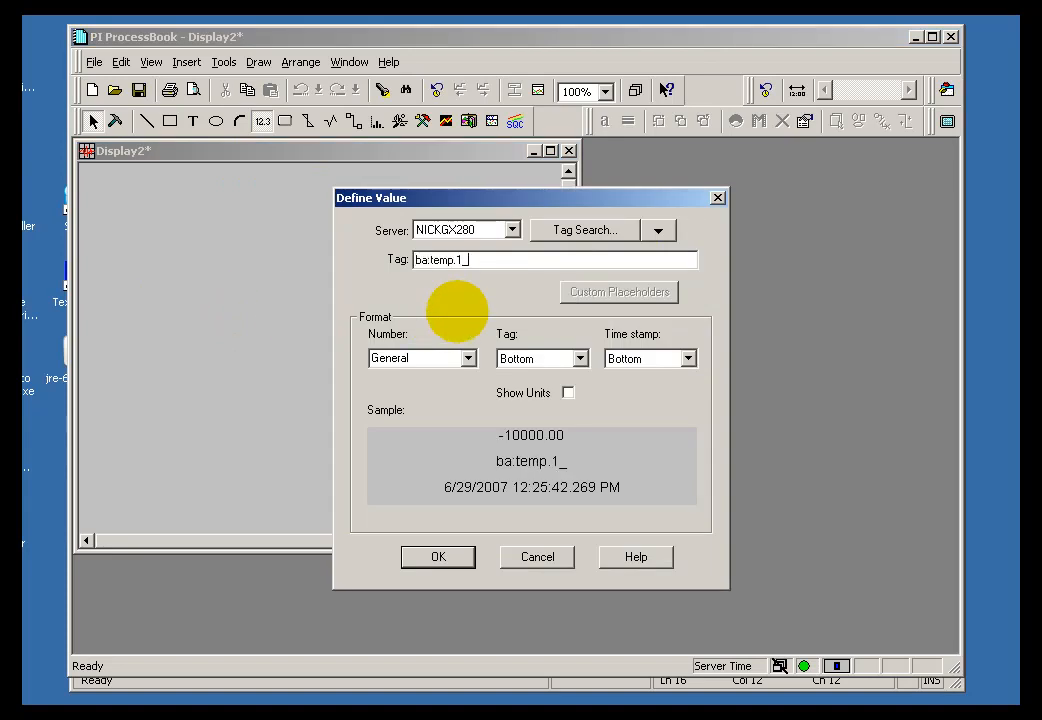
text(fh)
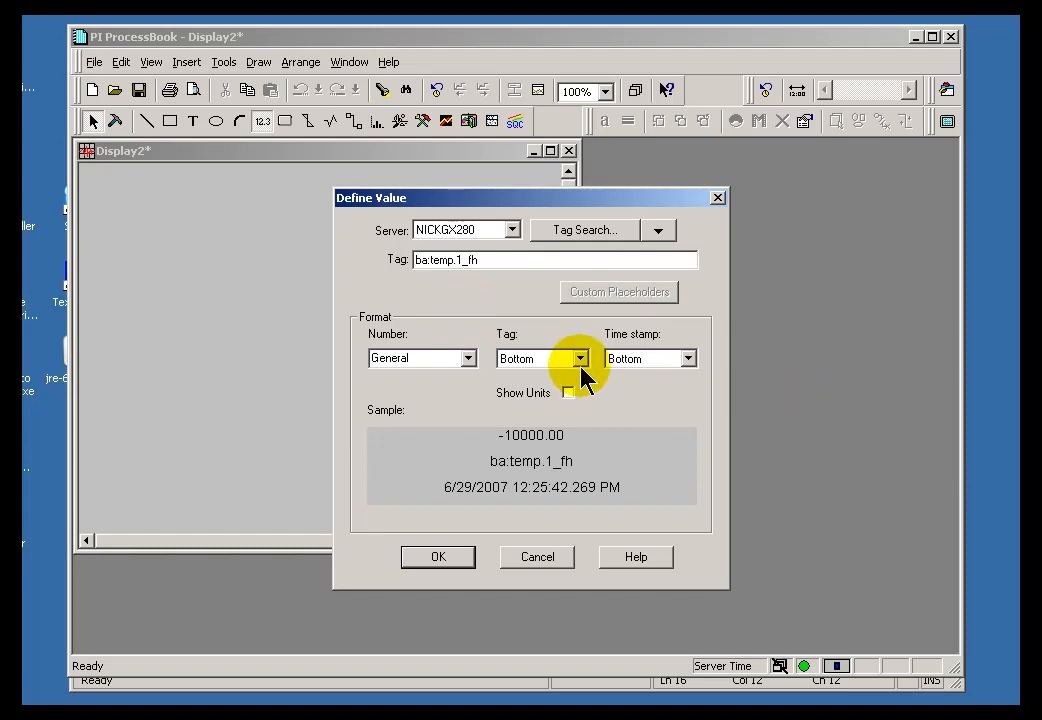
click(578, 358)
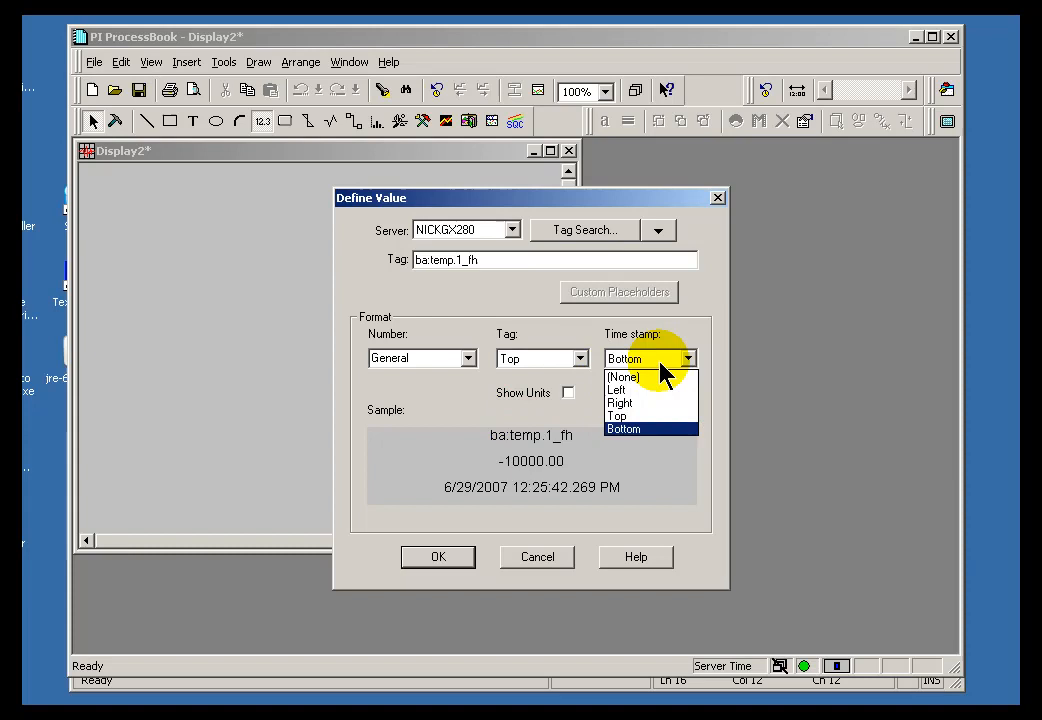
click(437, 557)
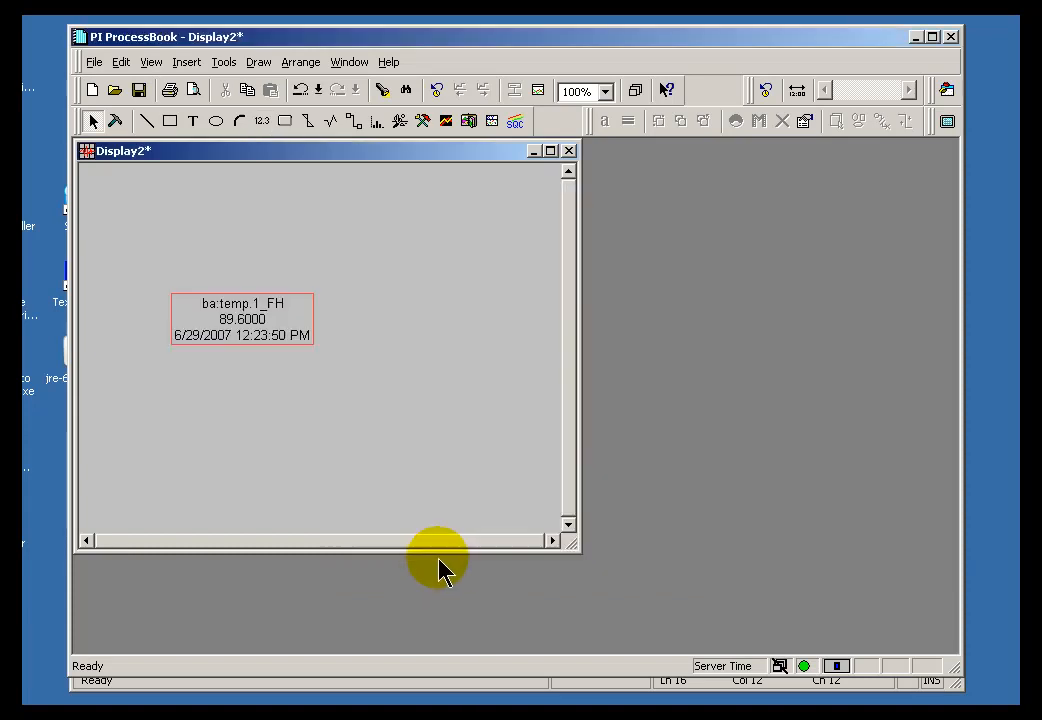
mouse_move(92, 120)
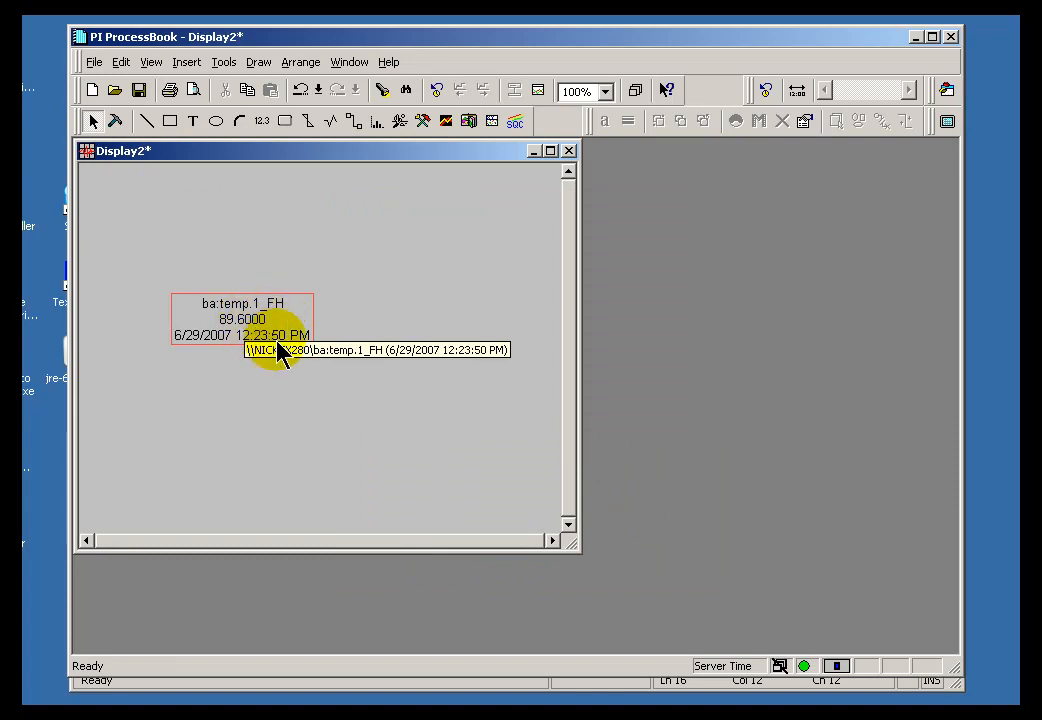
mouse_move(390, 443)
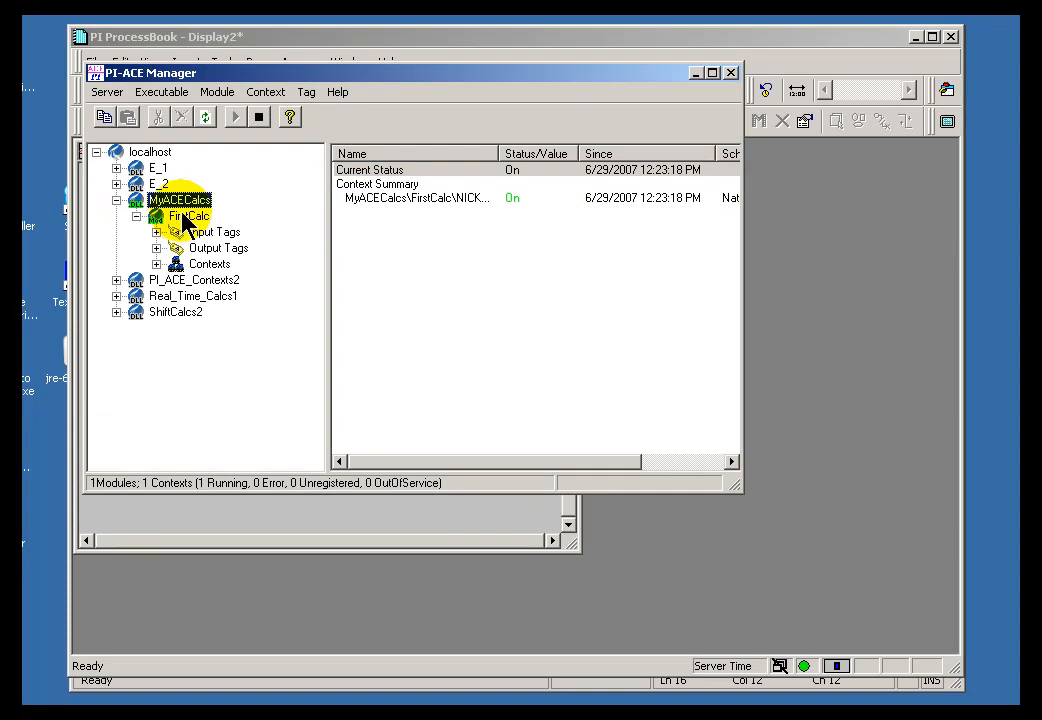
- Select the FirstCalc module in PI-ACE Manager to show its running status and tags
click(189, 215)
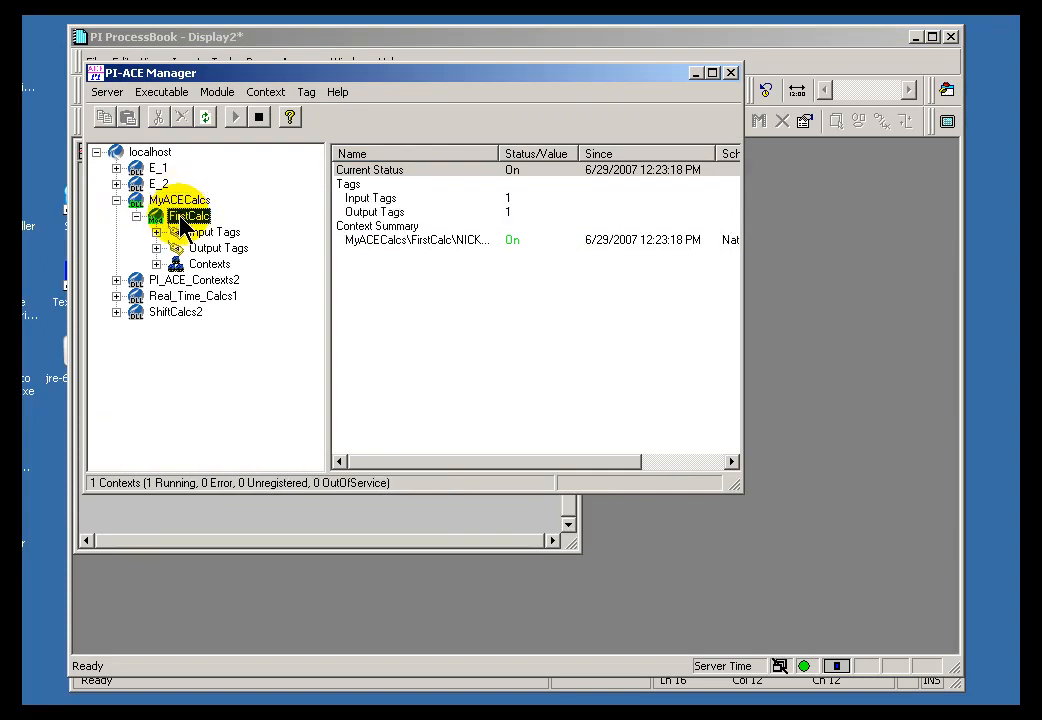